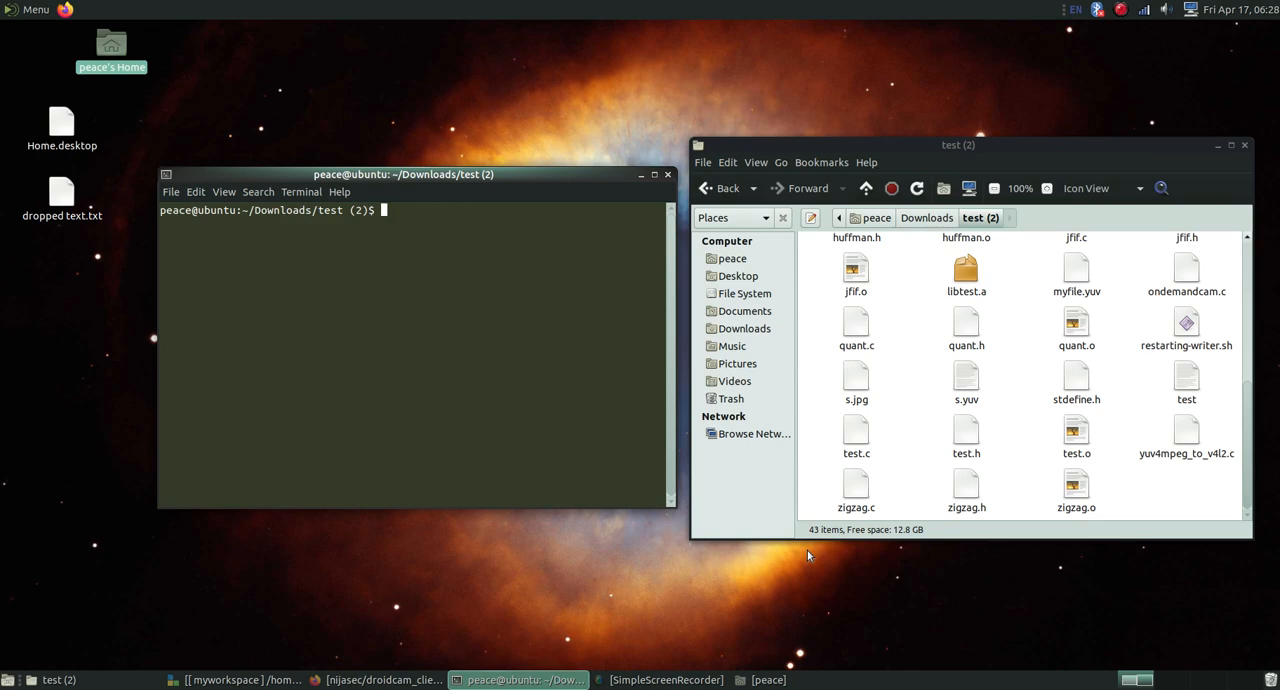
pyautogui.moveTo(910, 449)
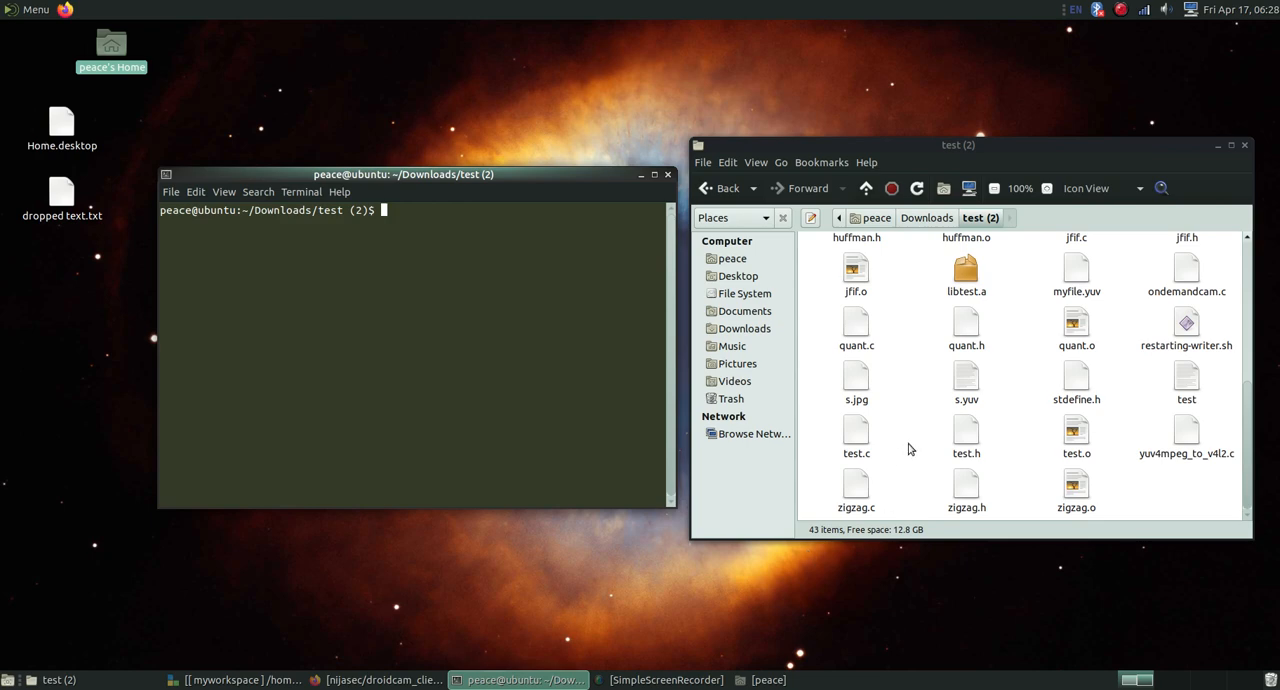
pyautogui.moveTo(594, 424)
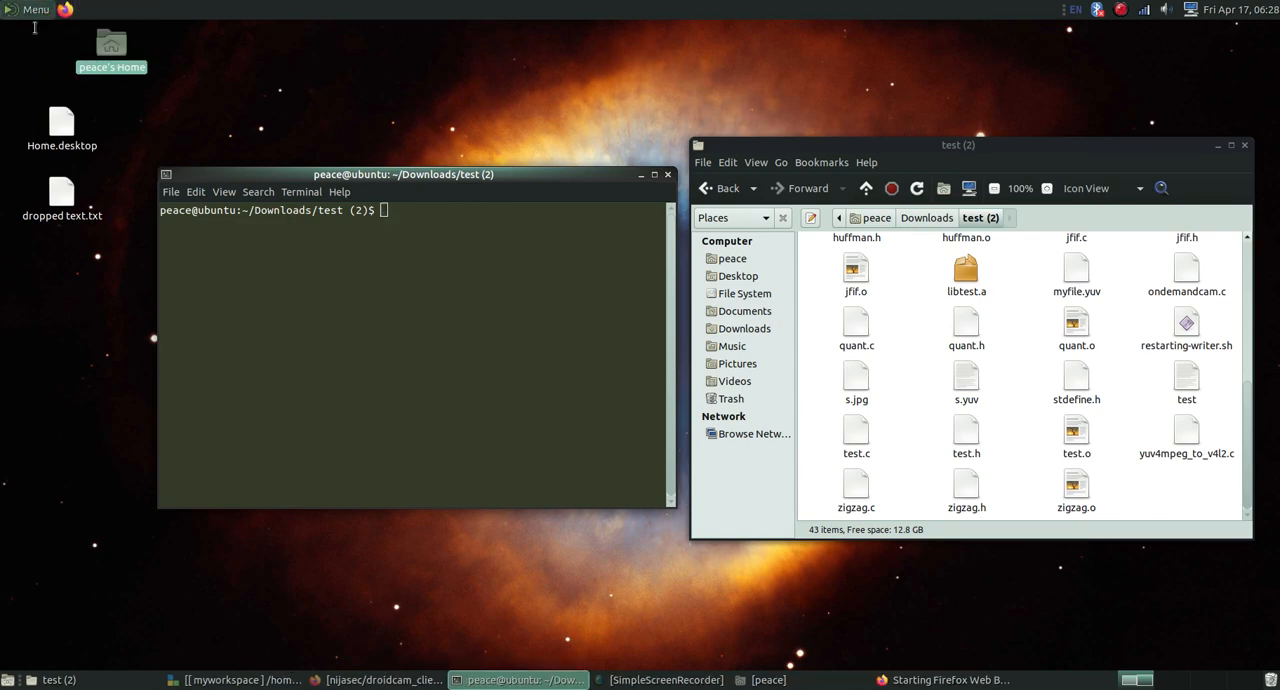
# Step: Search the MATE Menu for 'cheese' and launch the Cheese webcam app
pyautogui.click(30, 9)
pyautogui.write('c')
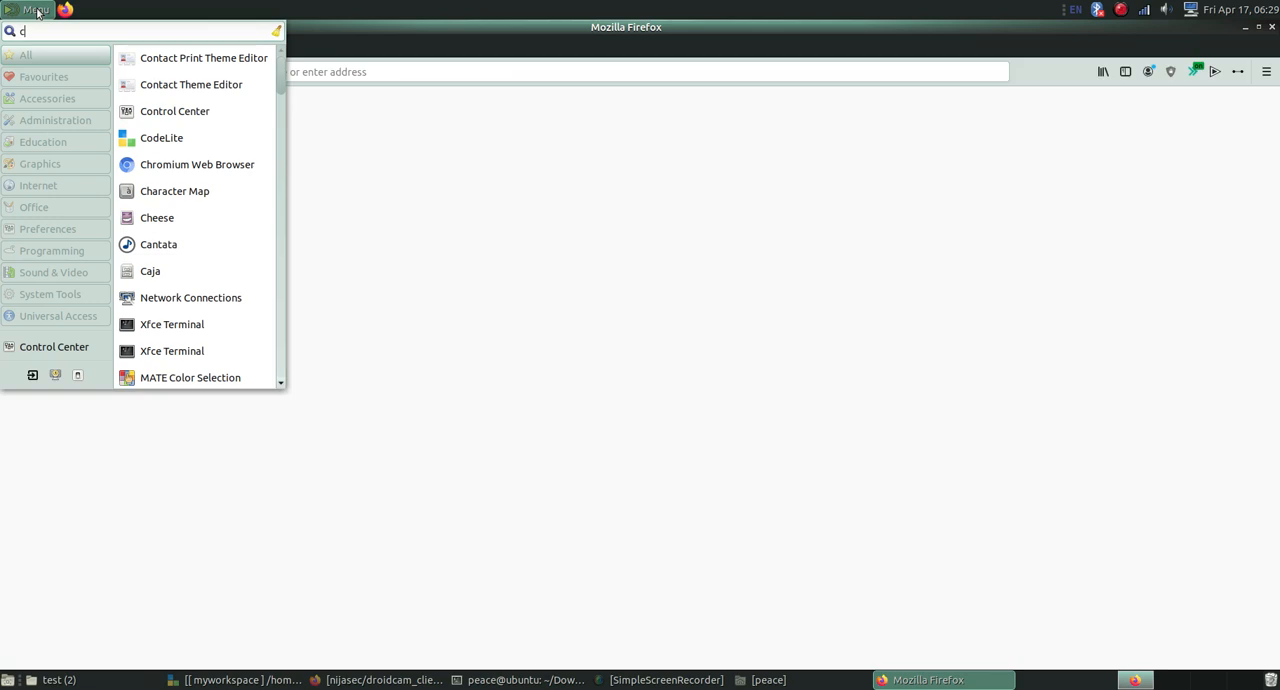
pyautogui.write('hee')
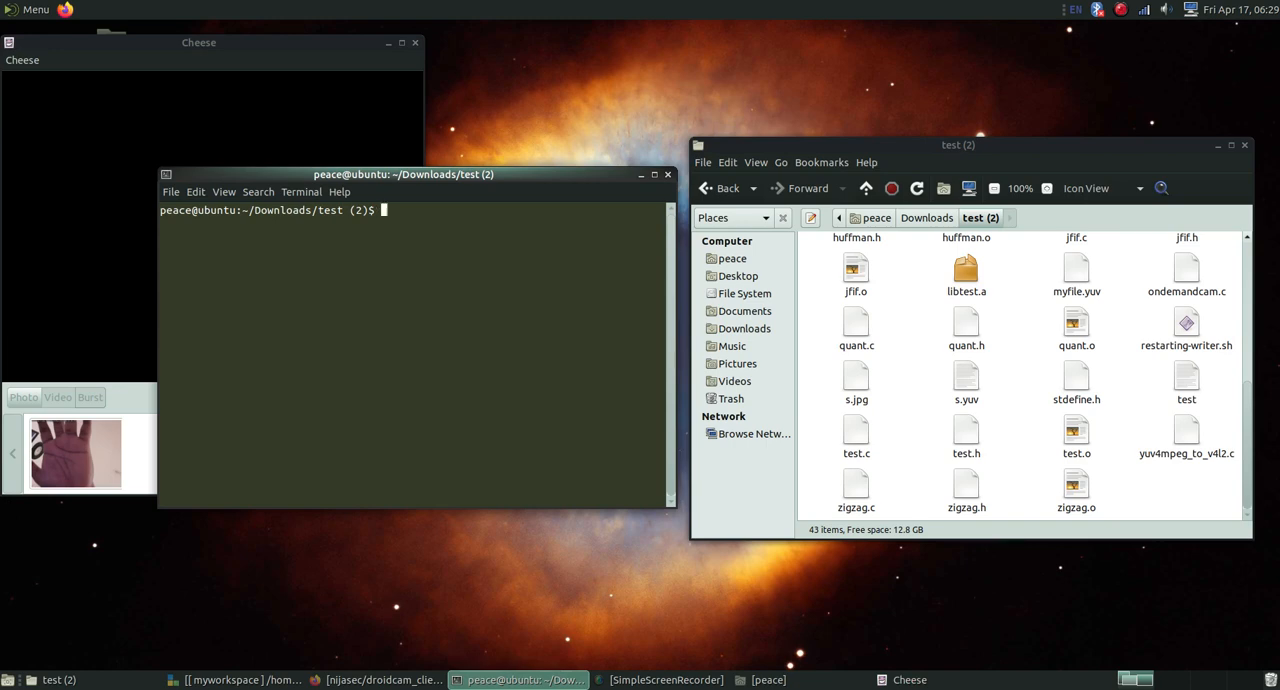
# Step: Start the DroidCam client with ./test and close Cheese after it reports no device
pyautogui.write('./test')
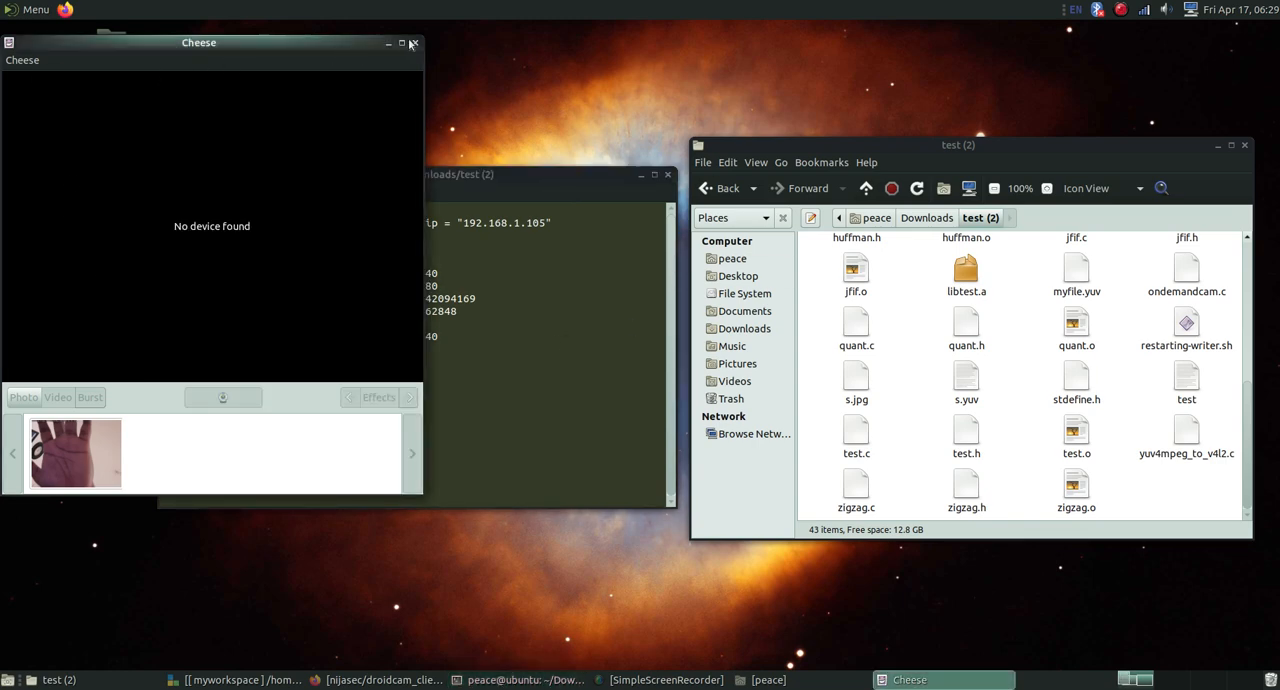
pyautogui.click(411, 43)
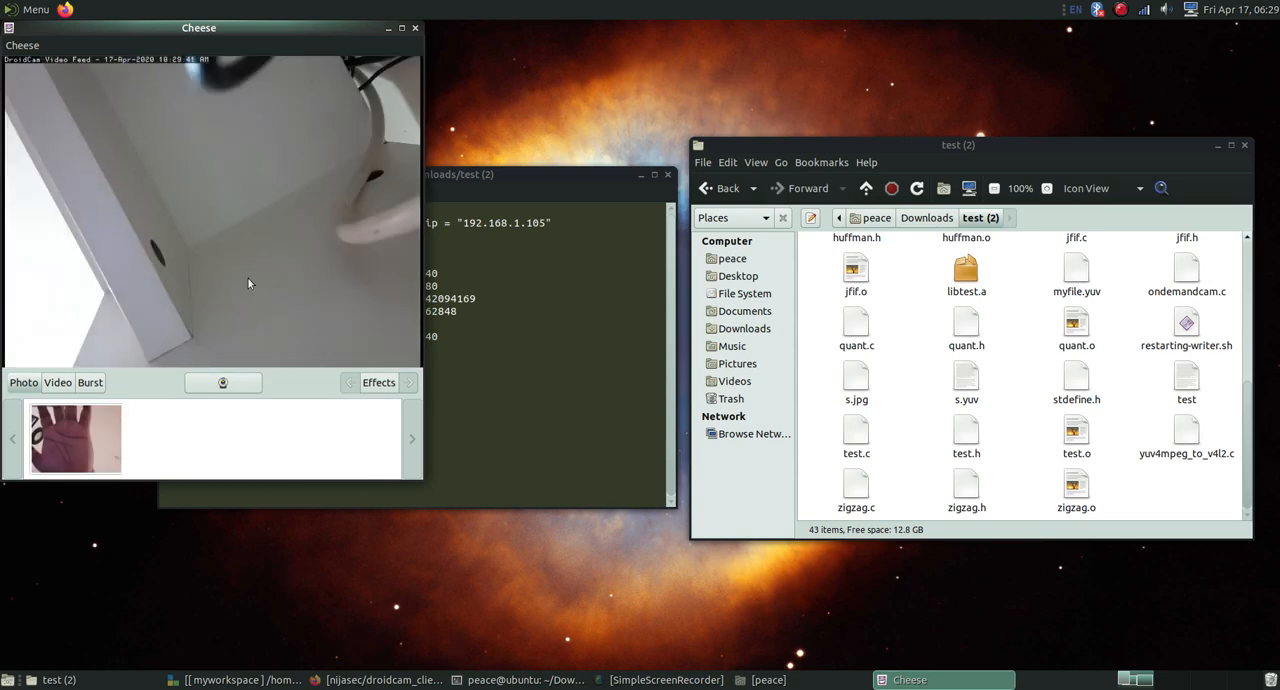
pyautogui.moveTo(157, 82)
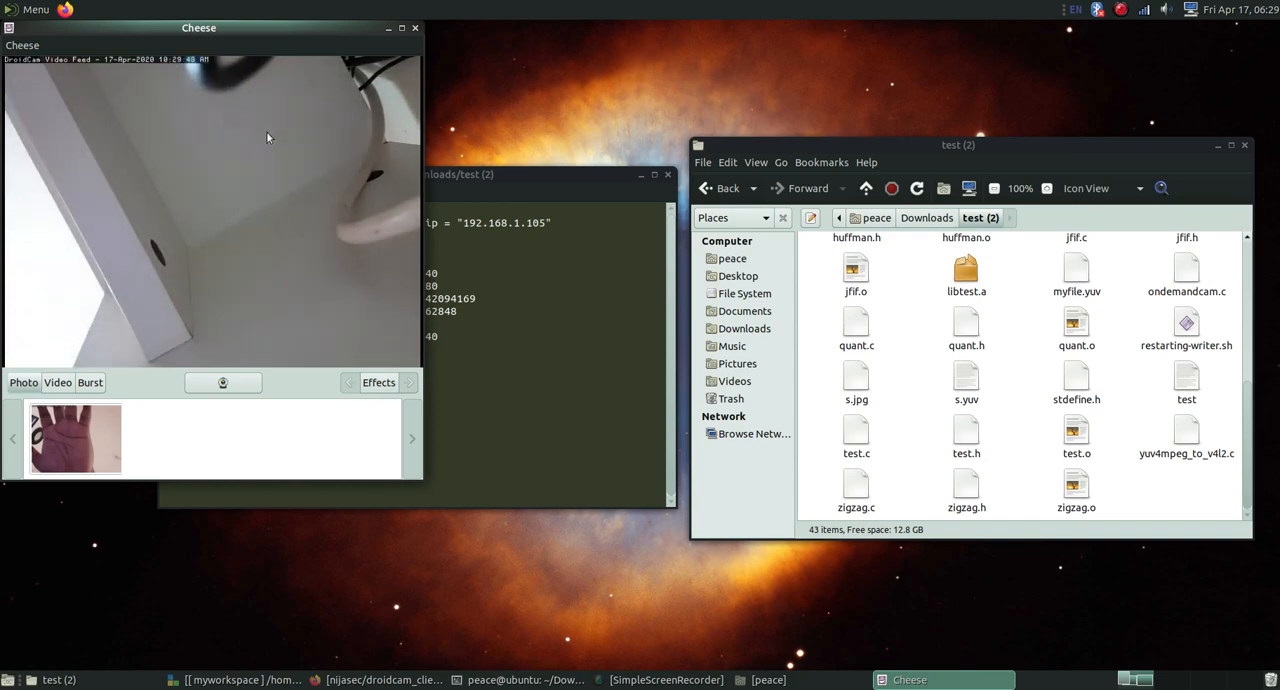
pyautogui.moveTo(232, 89)
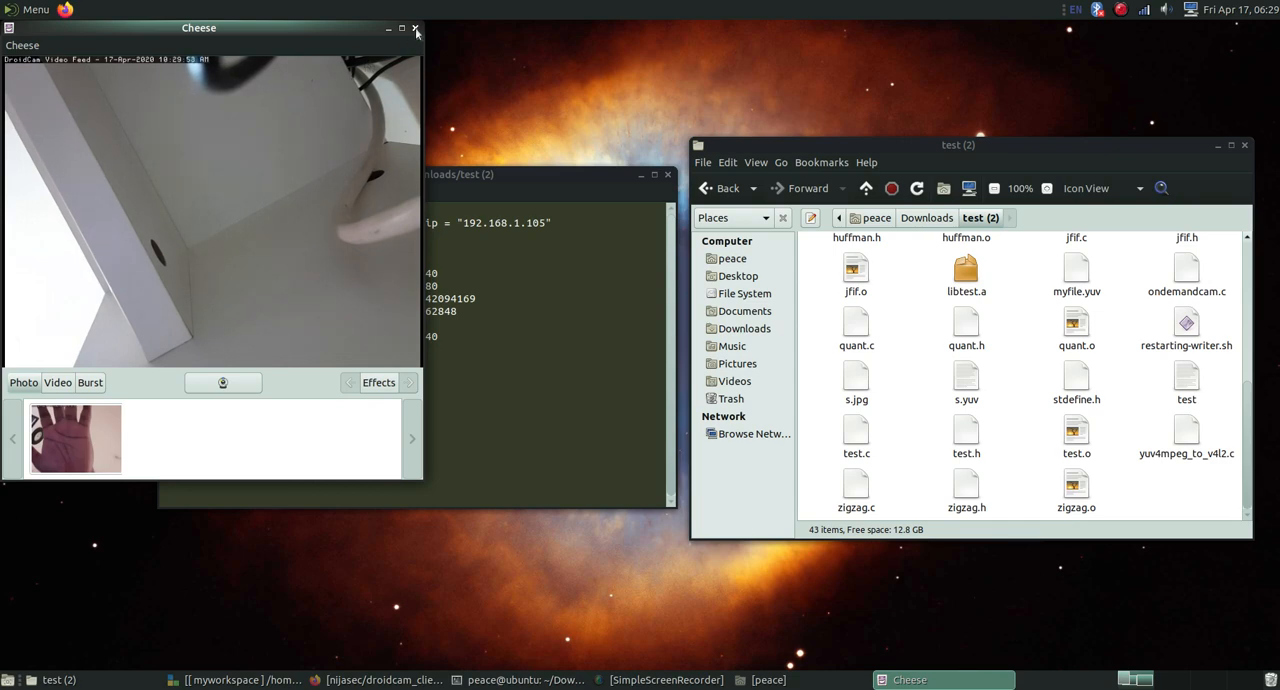
# Step: Close Cheese after viewing the live DroidCam phone feed
pyautogui.click(415, 28)
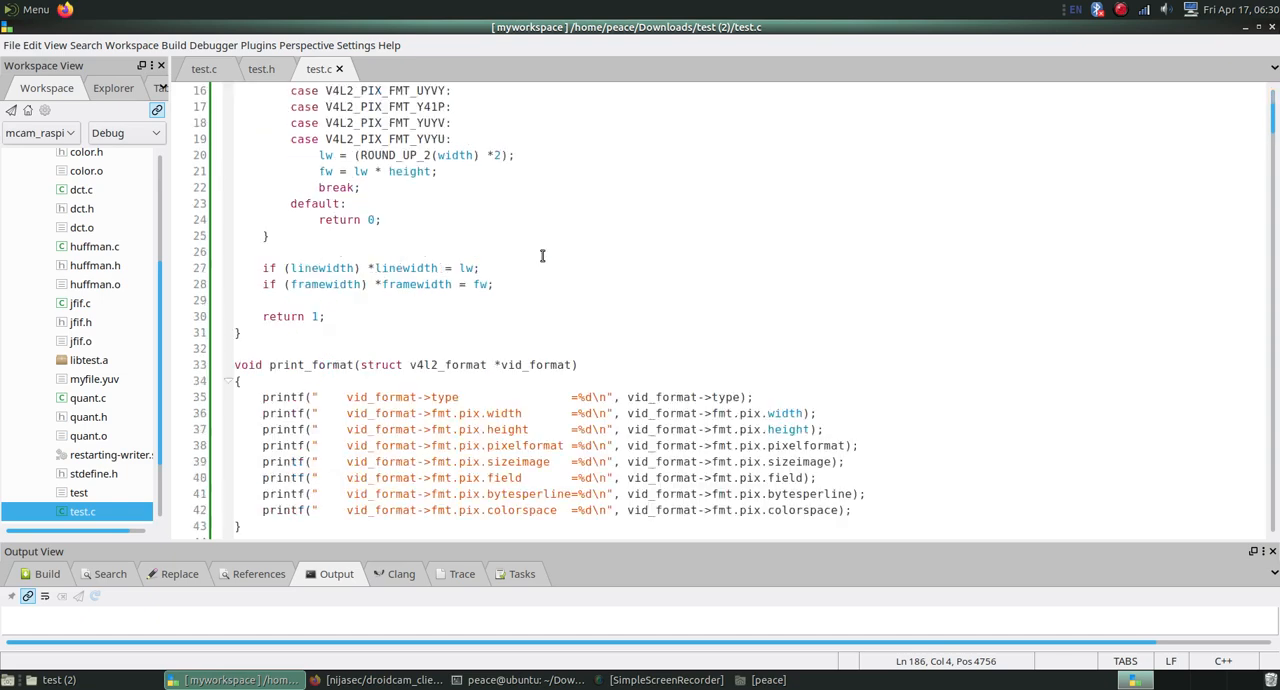
pyautogui.scroll(-3)
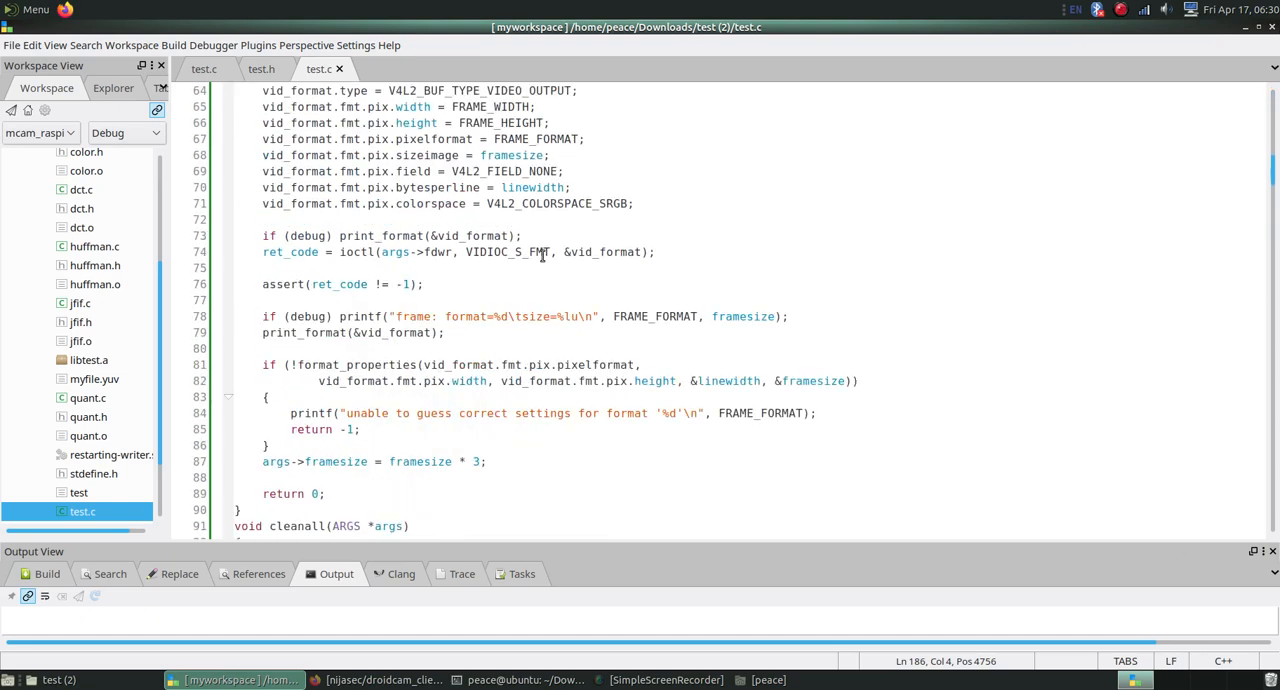
pyautogui.scroll(-3)
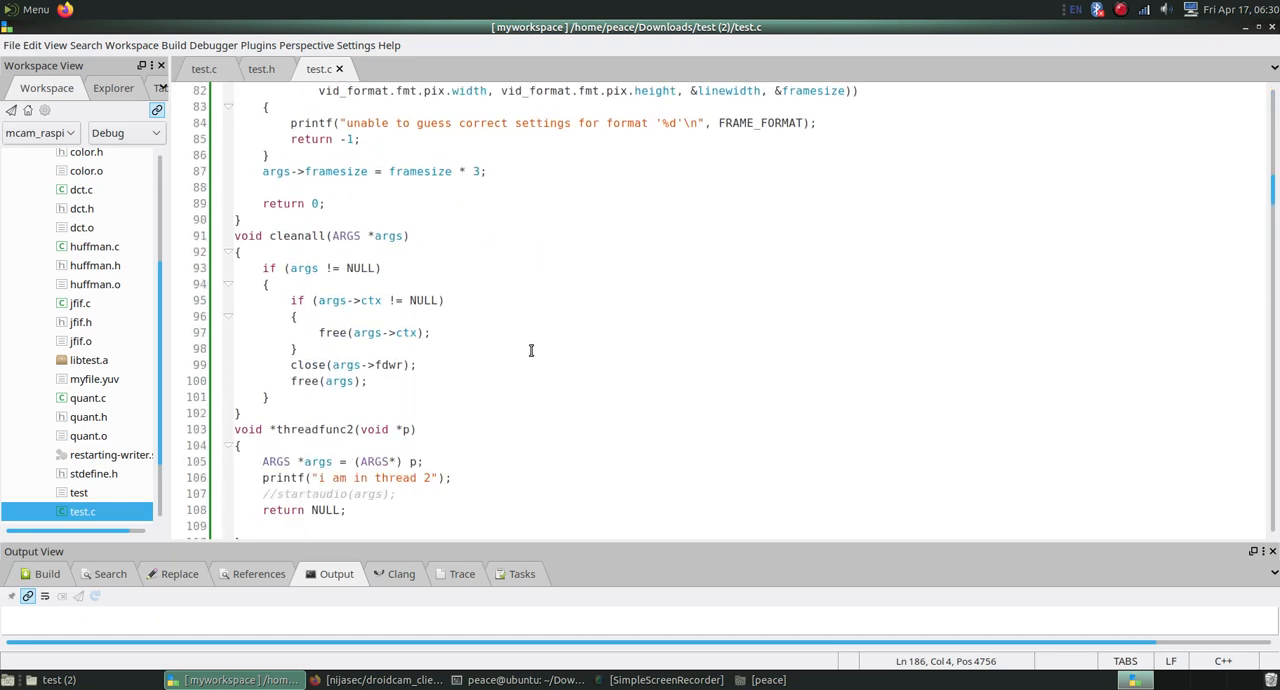
pyautogui.scroll(-3)
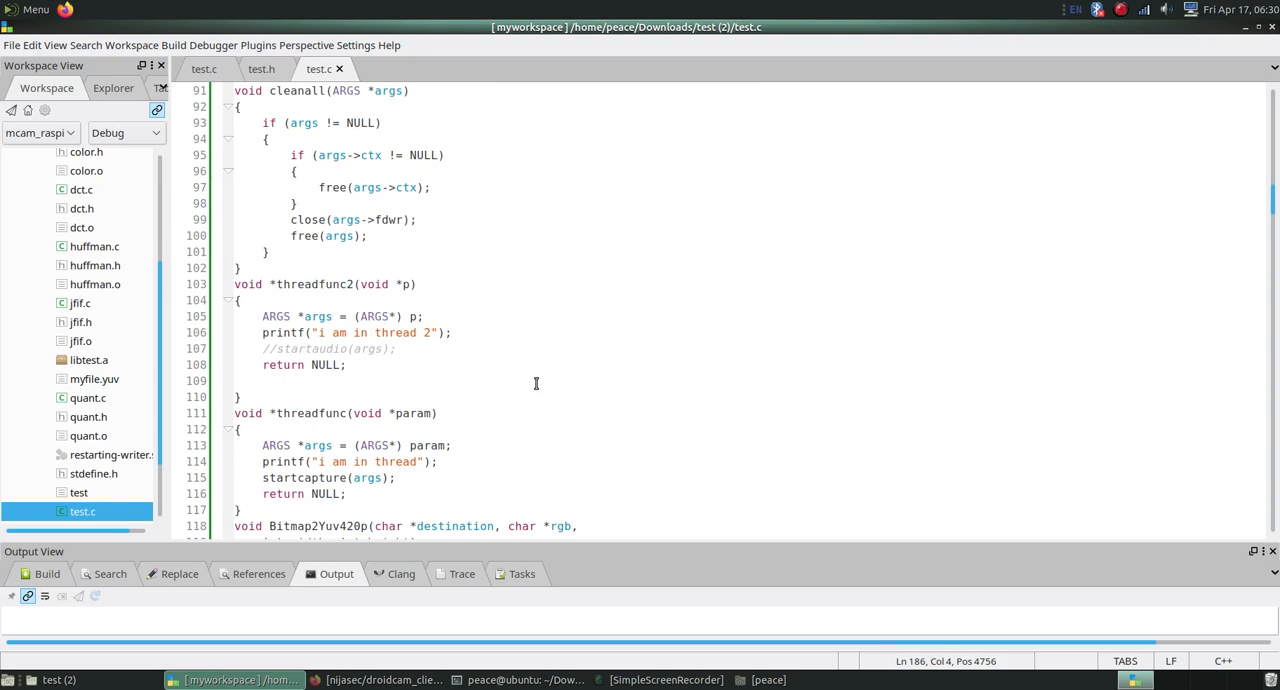
pyautogui.scroll(-3)
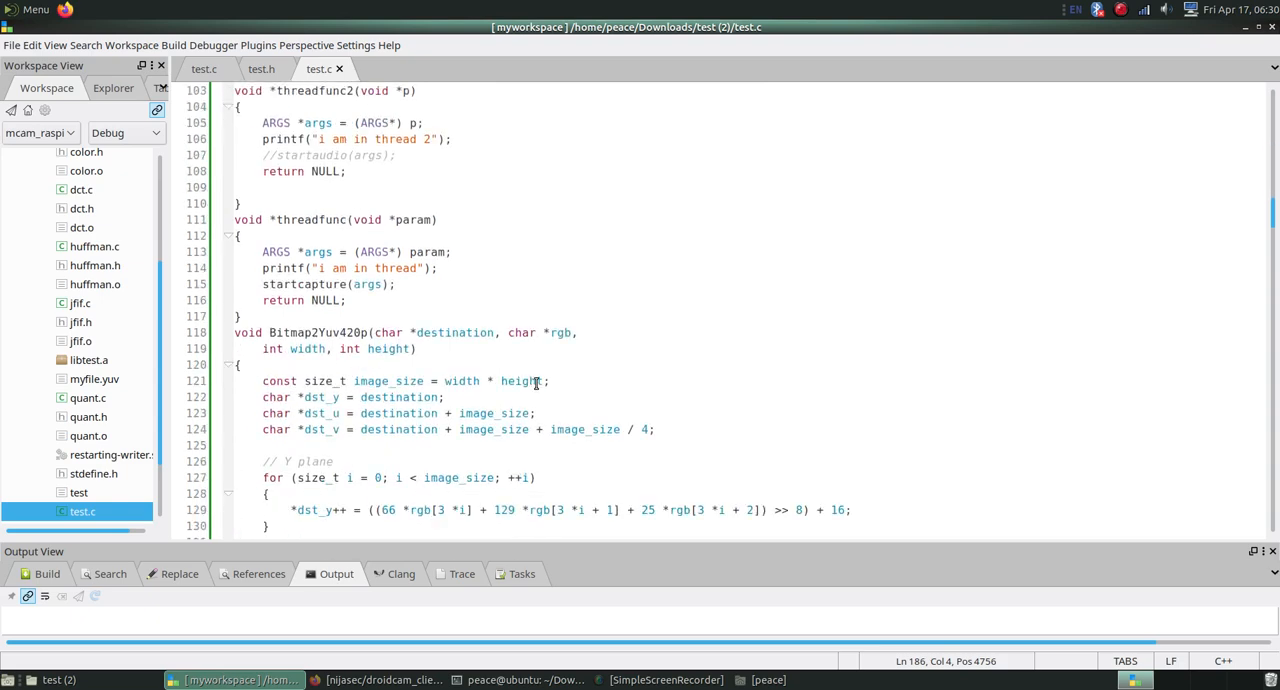
pyautogui.scroll(-3)
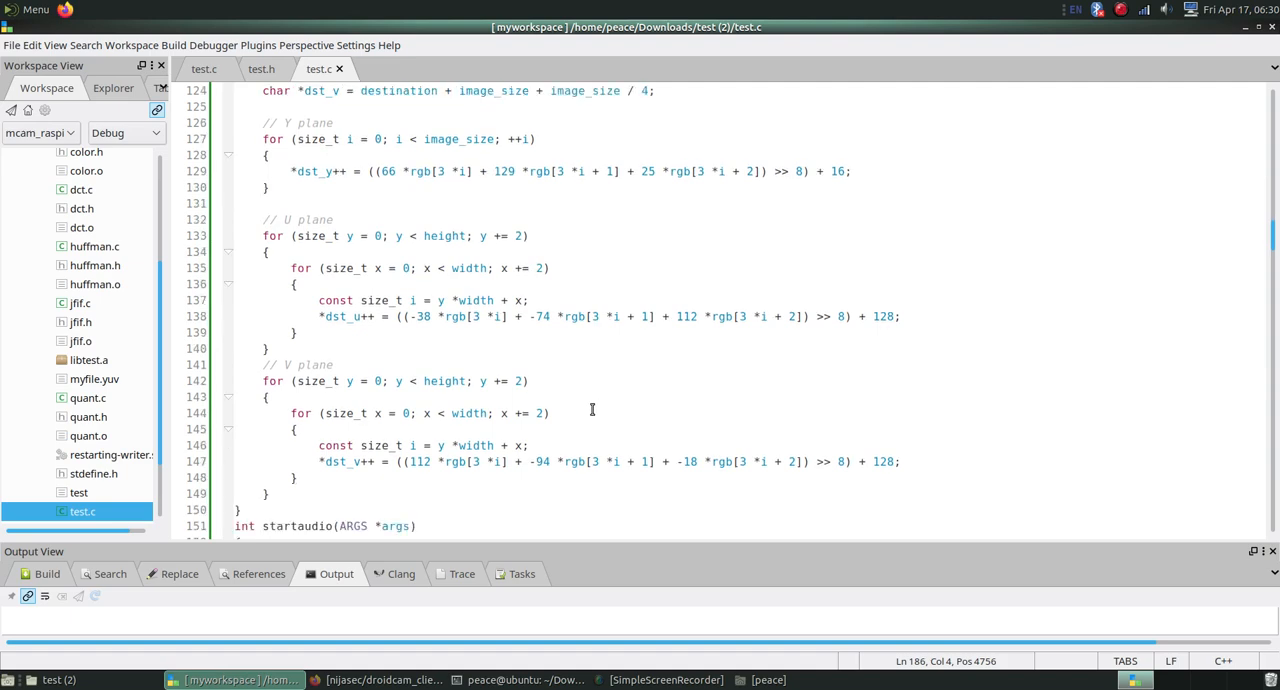
pyautogui.scroll(-3)
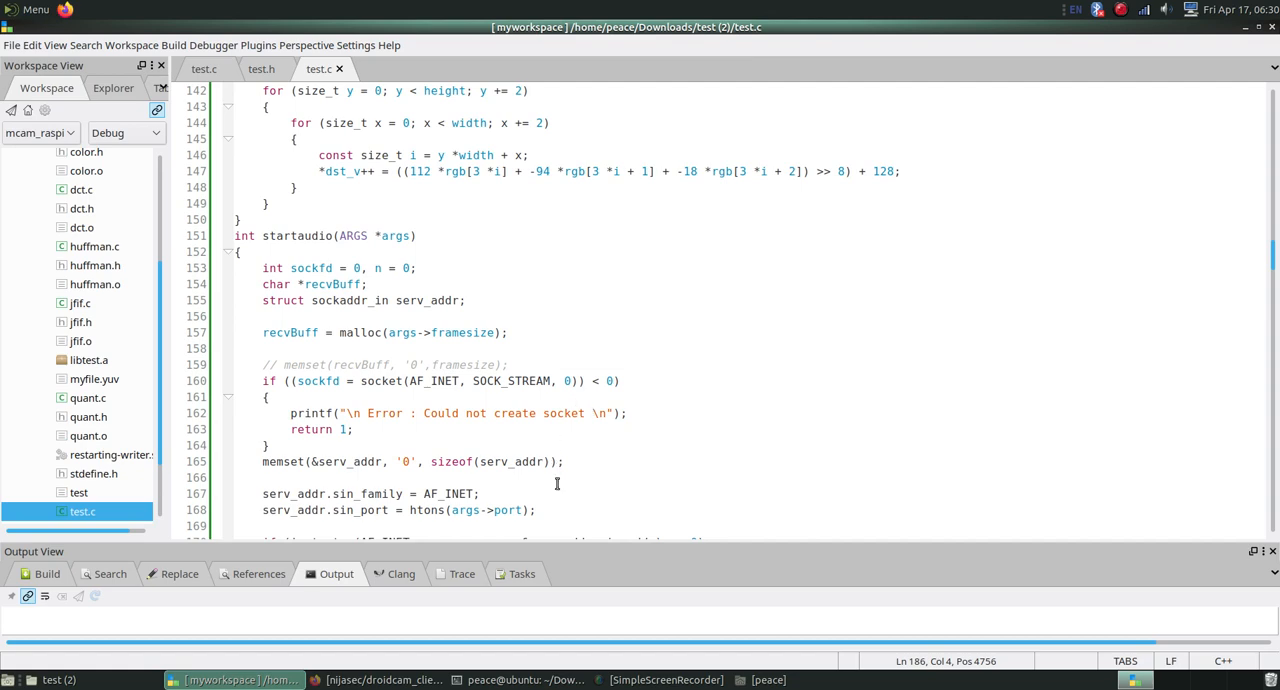
pyautogui.scroll(-3)
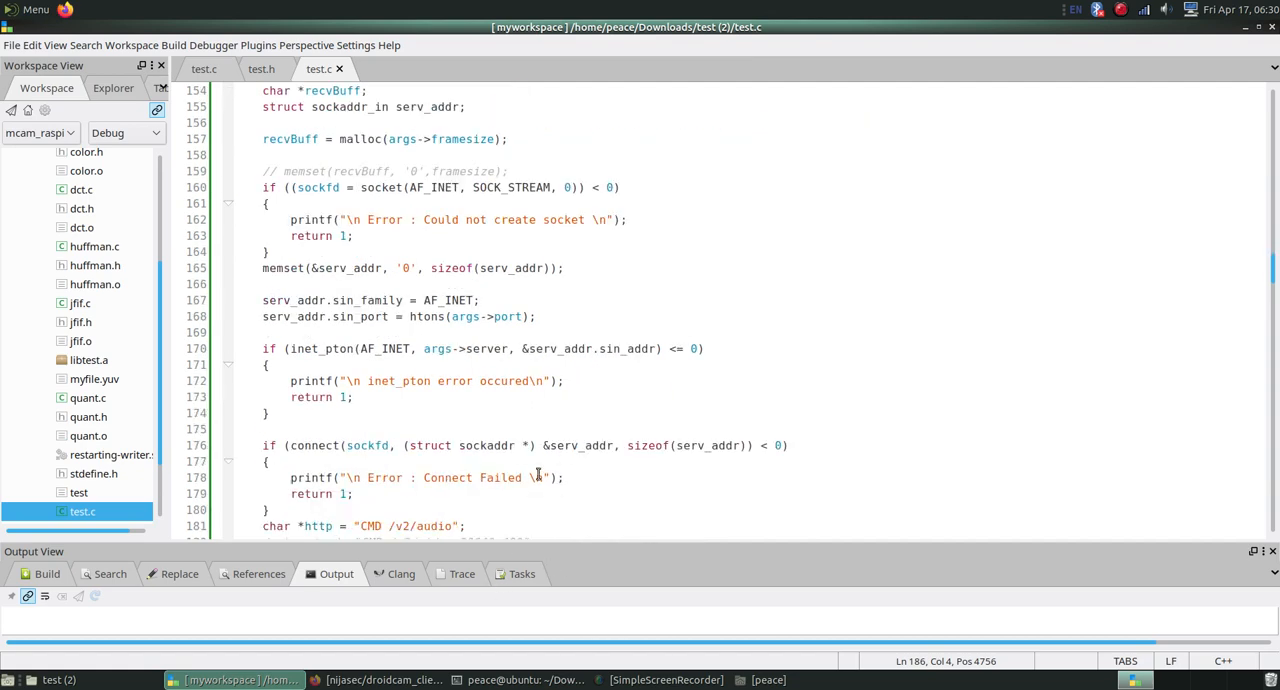